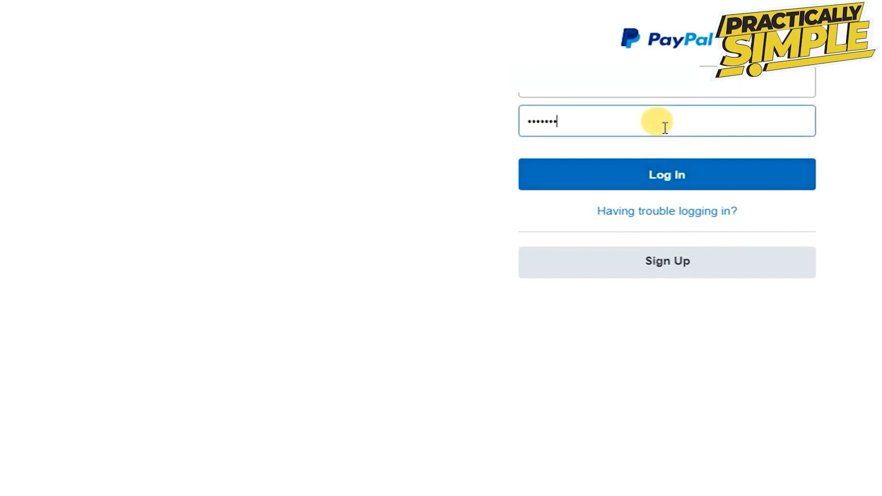
Step: Attempt to log in with the entered password, which fails with a LoginFailed warning
{"action": "left_click", "coordinate": [667, 174]}
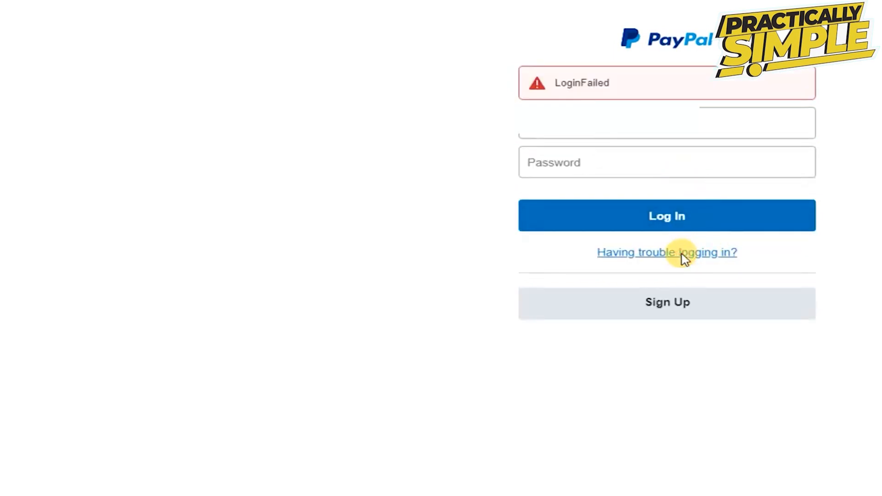
{"action": "left_click", "coordinate": [666, 252]}
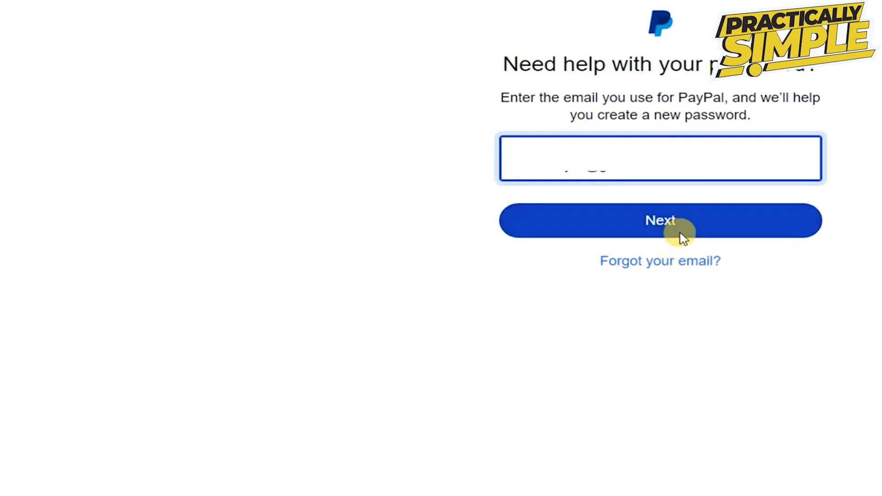
{"action": "left_click", "coordinate": [659, 220]}
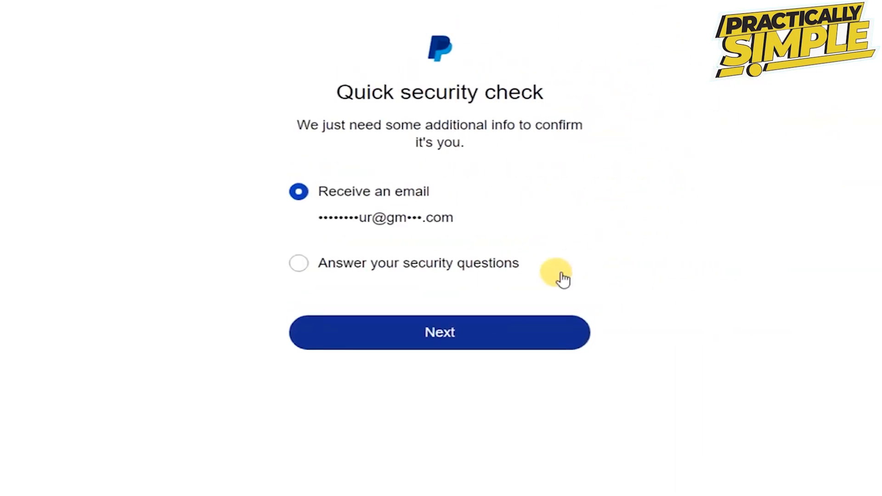
{"action": "left_click", "coordinate": [439, 332]}
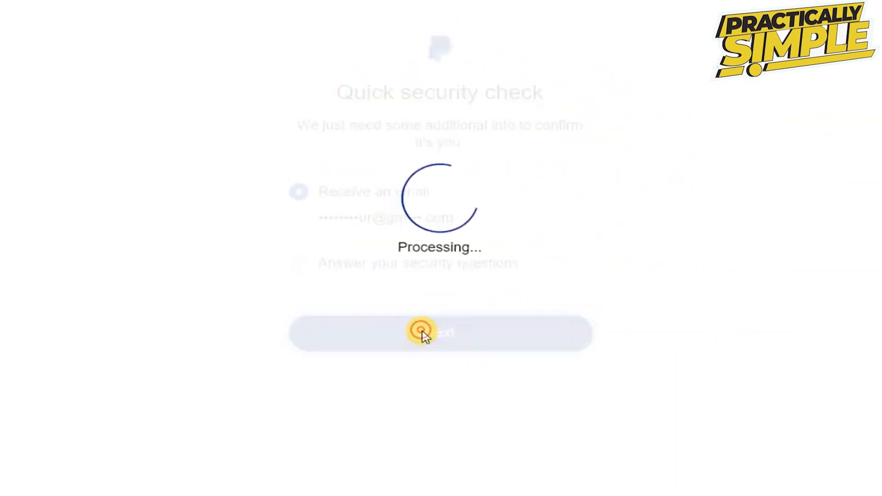
{"action": "left_click", "coordinate": [439, 333]}
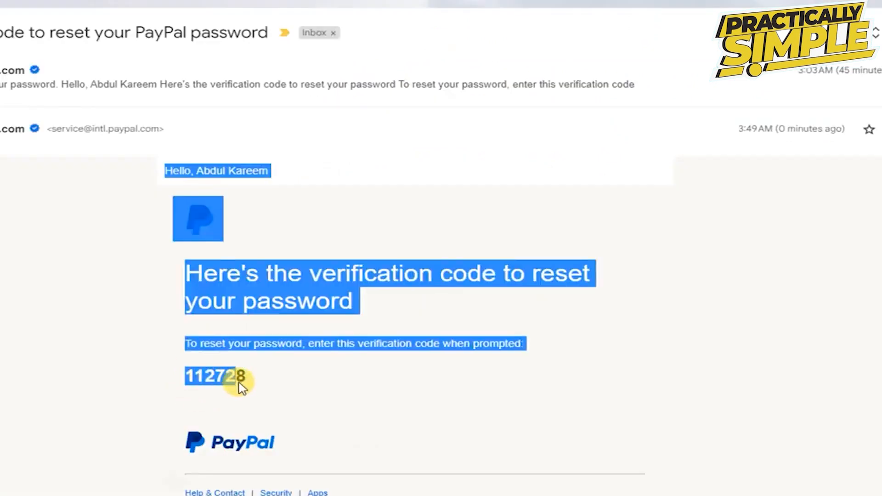
{"action": "mouse_move", "coordinate": [280, 399]}
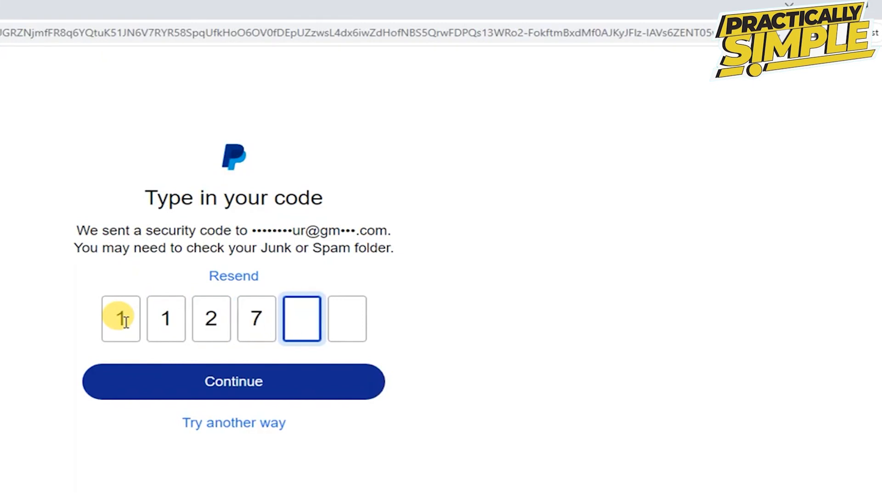
{"action": "type", "text": "28"}
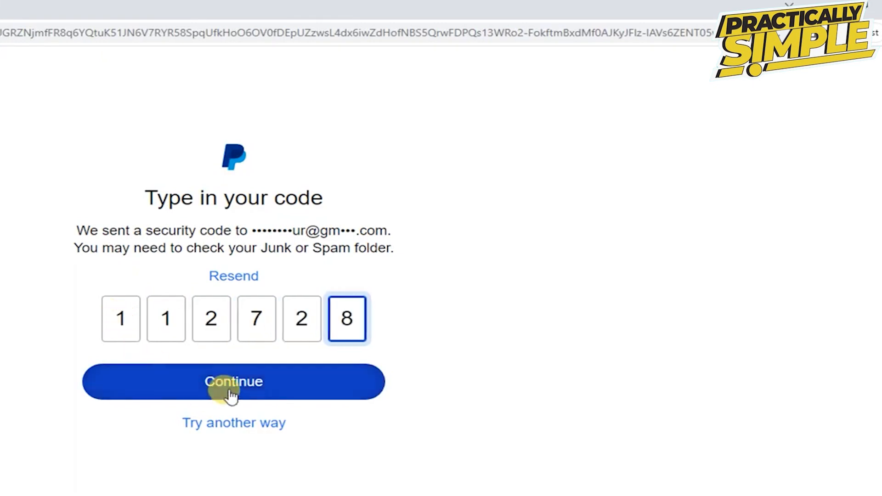
{"action": "left_click", "coordinate": [233, 381]}
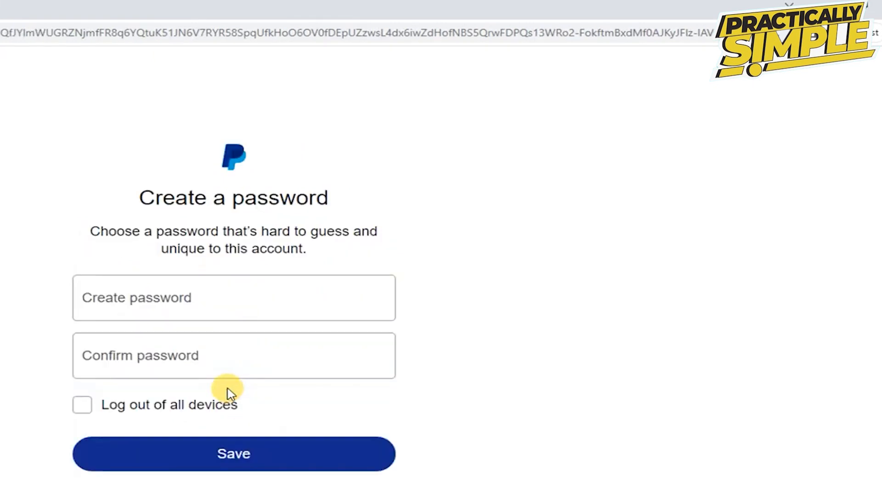
Step: Enter the new password in both password fields and save it
{"action": "left_click", "coordinate": [233, 298]}
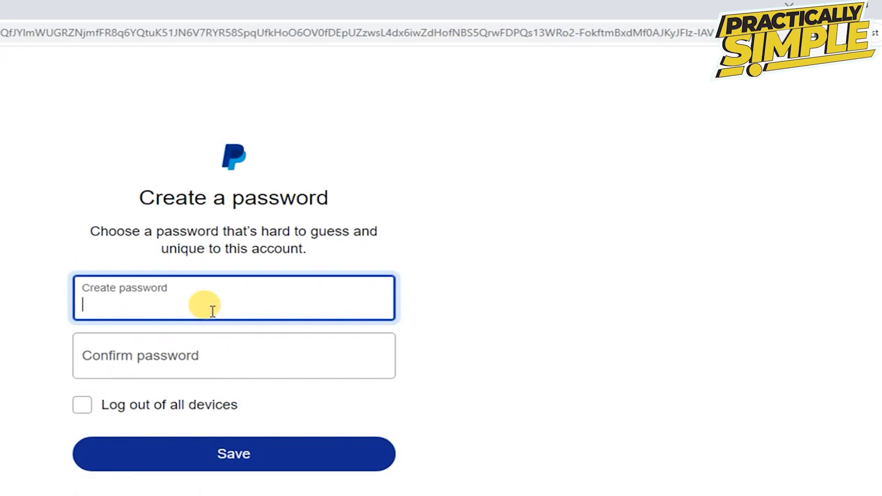
{"action": "type", "text": "password"}
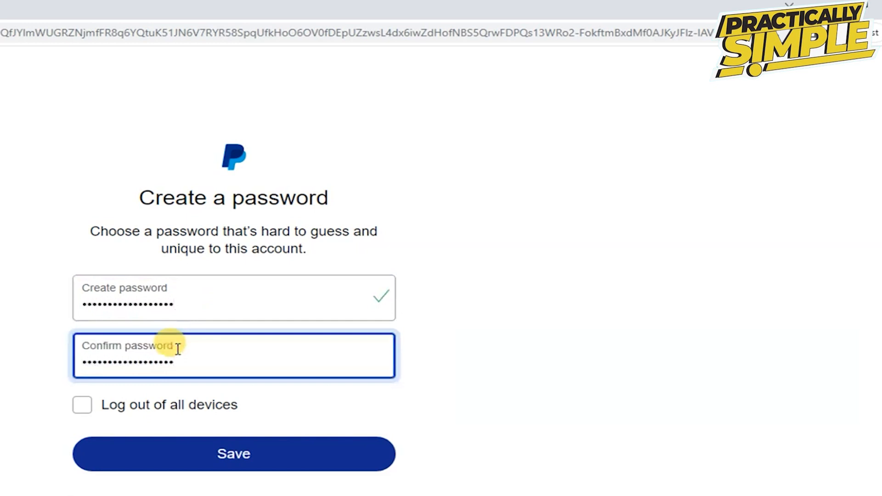
{"action": "left_click", "coordinate": [233, 453]}
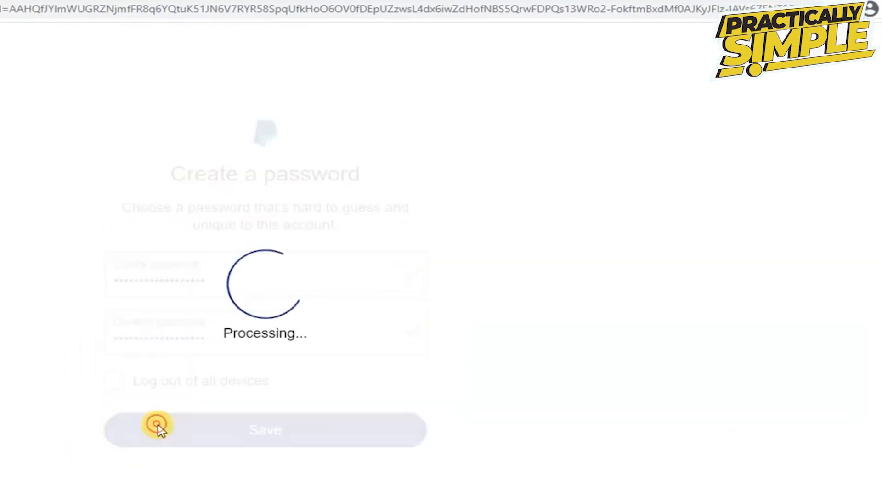